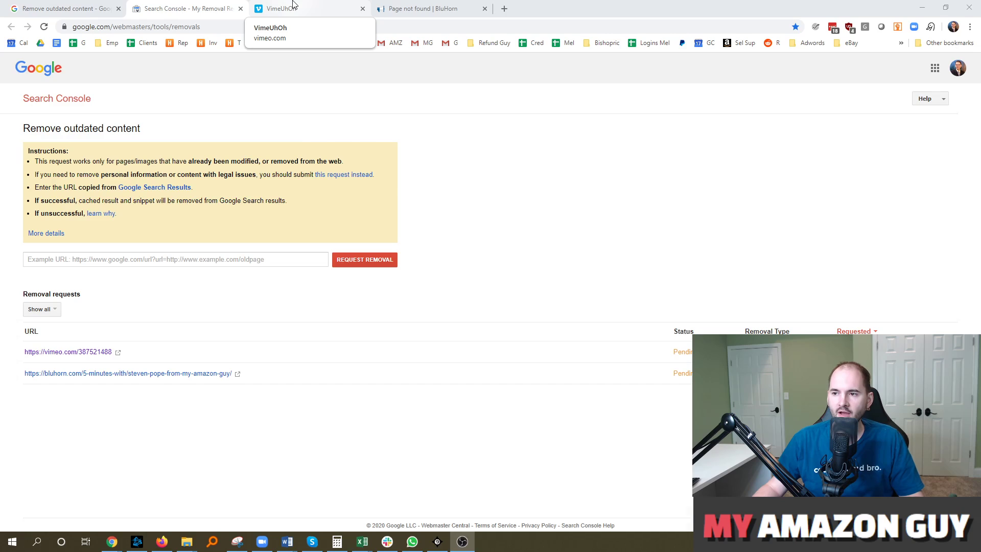
# Step: Confirm the old Vimeo video page shows not-found, then return to the removal help article
pyautogui.click(306, 8)
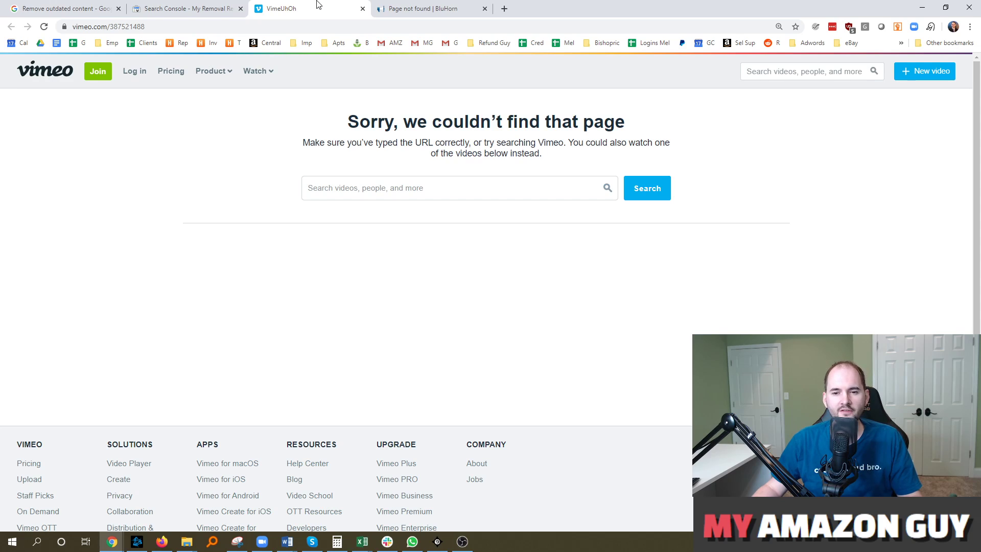
pyautogui.moveTo(325, 6)
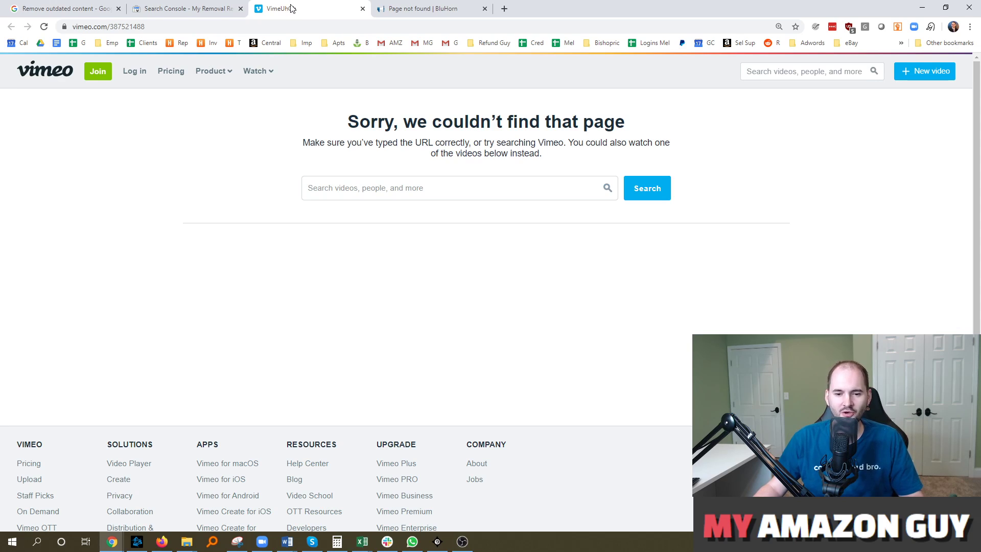
pyautogui.click(62, 8)
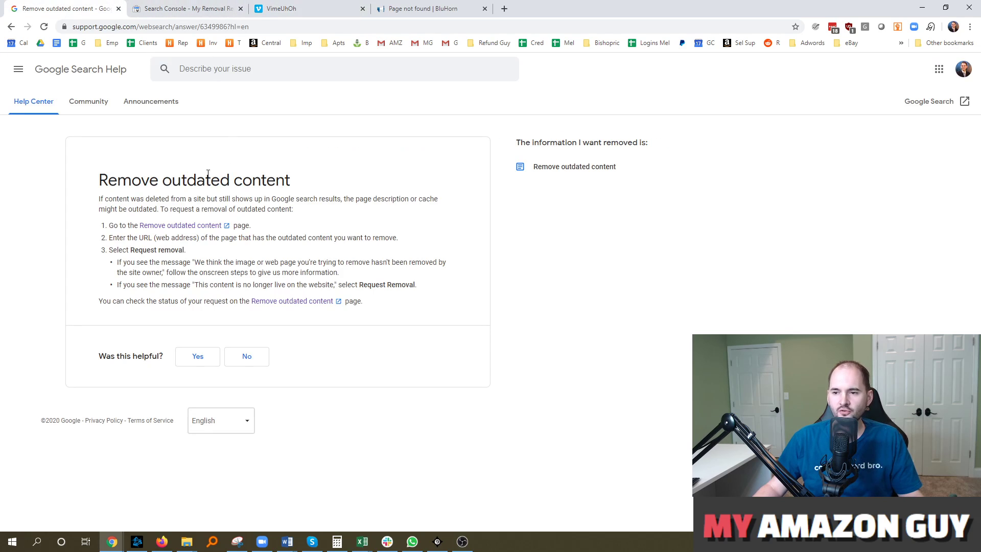
# Step: Highlight the Remove outdated content heading and the Request removal step, then switch to Search Console
pyautogui.moveTo(118, 180); pyautogui.dragTo(290, 180)
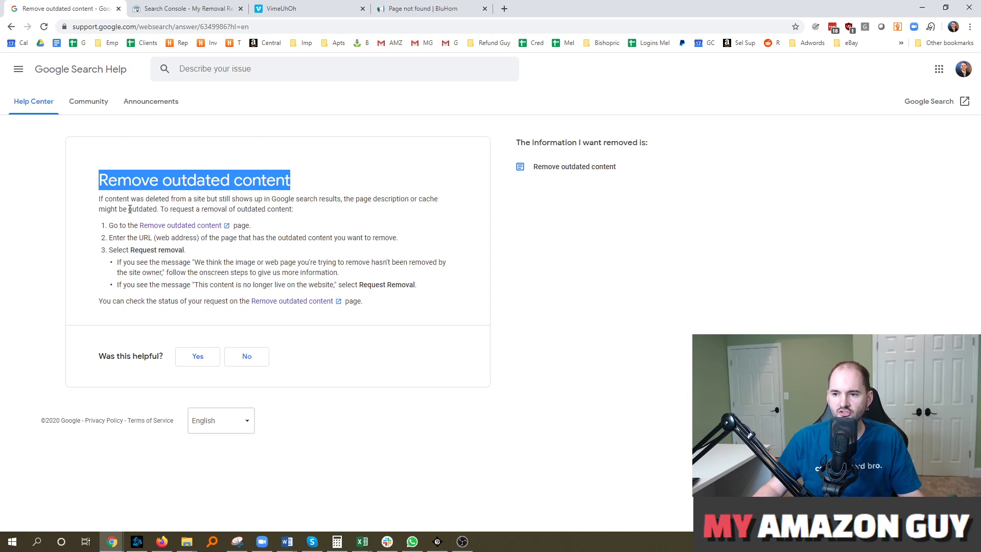
pyautogui.moveTo(181, 224)
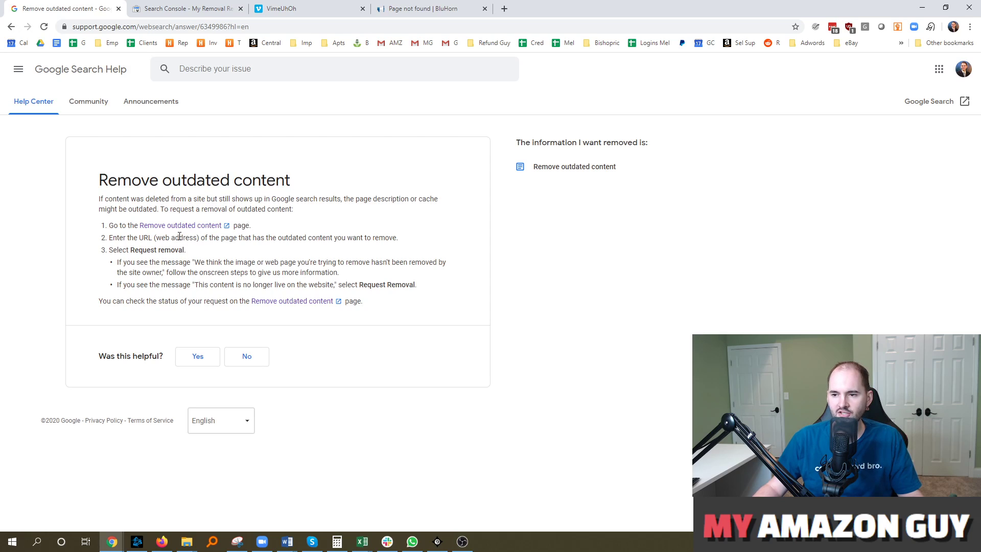
pyautogui.moveTo(133, 249); pyautogui.dragTo(194, 262)
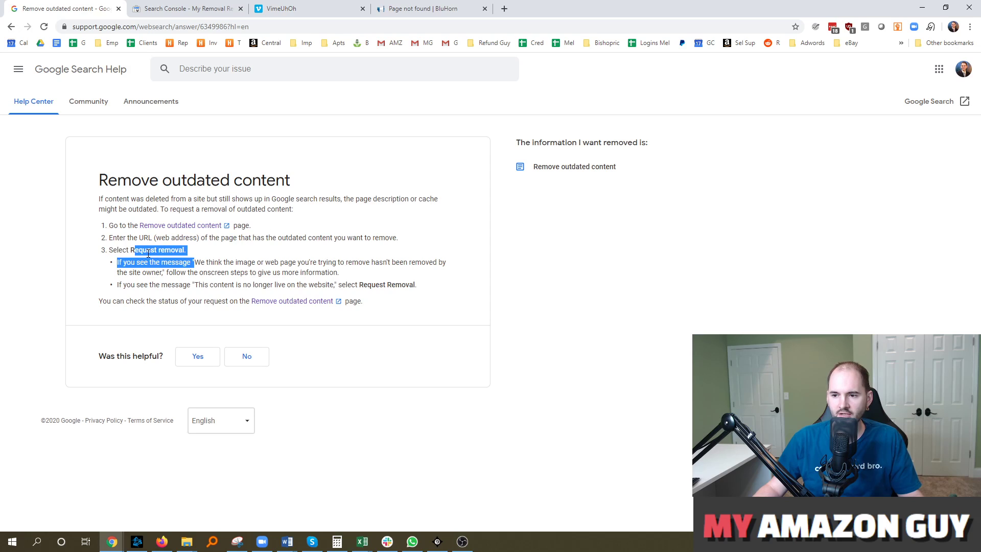
pyautogui.click(188, 8)
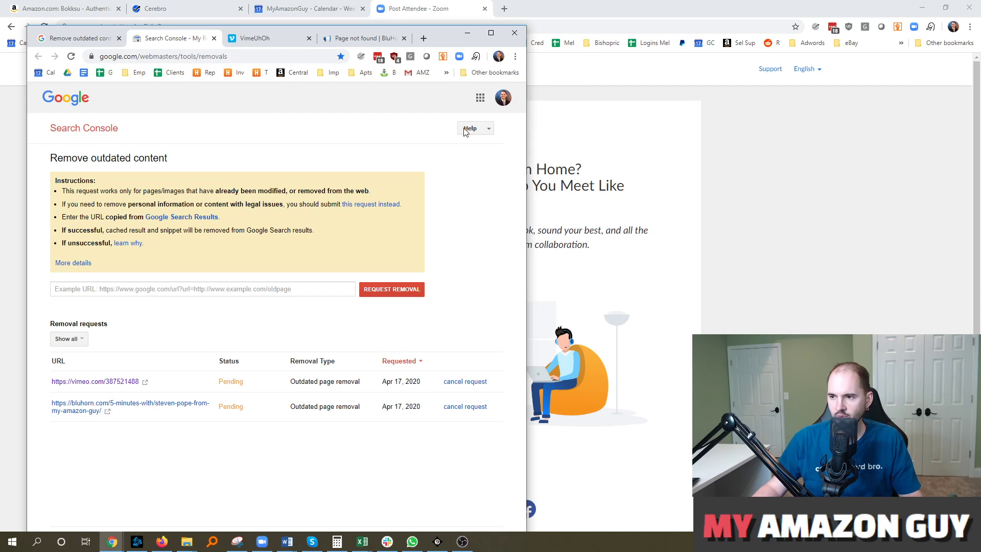
pyautogui.moveTo(243, 388)
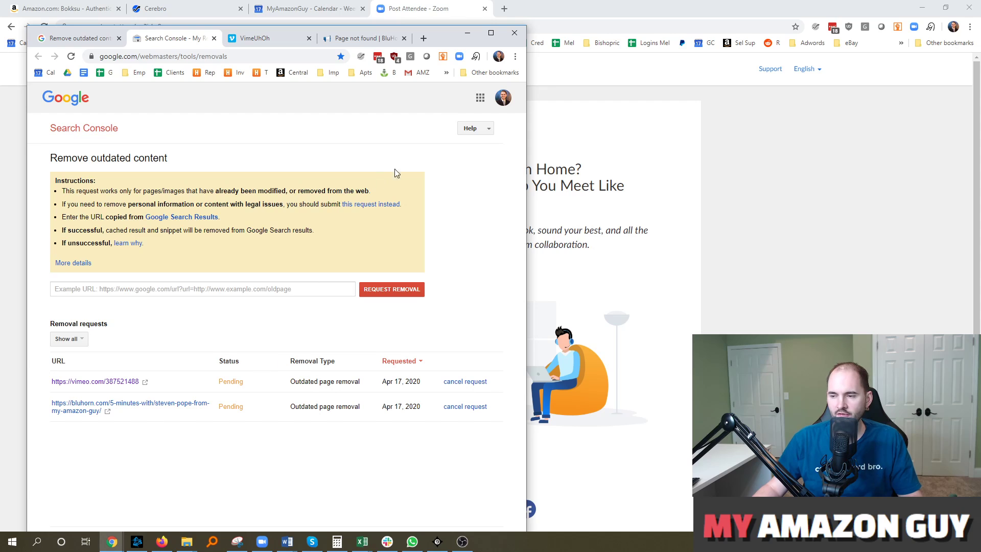
# Step: Maximize the browser so the Search Console removal tool fills the screen
pyautogui.click(490, 33)
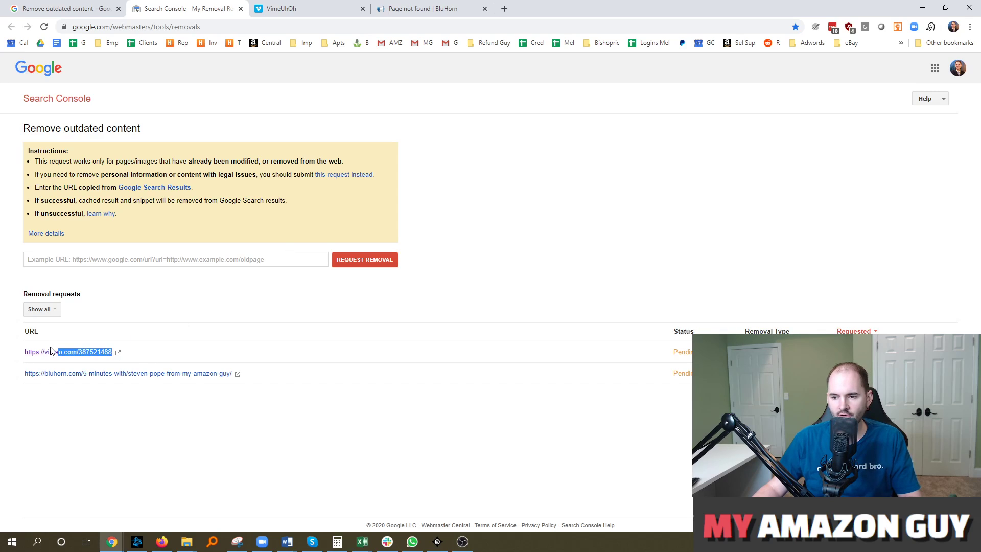
pyautogui.write('https://vimeo.com/387521488')
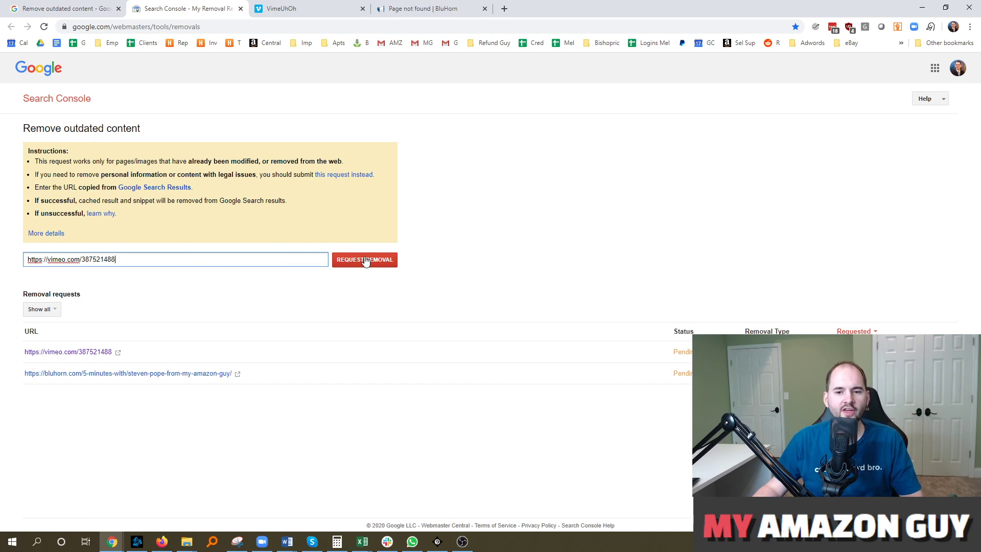
pyautogui.moveTo(356, 243)
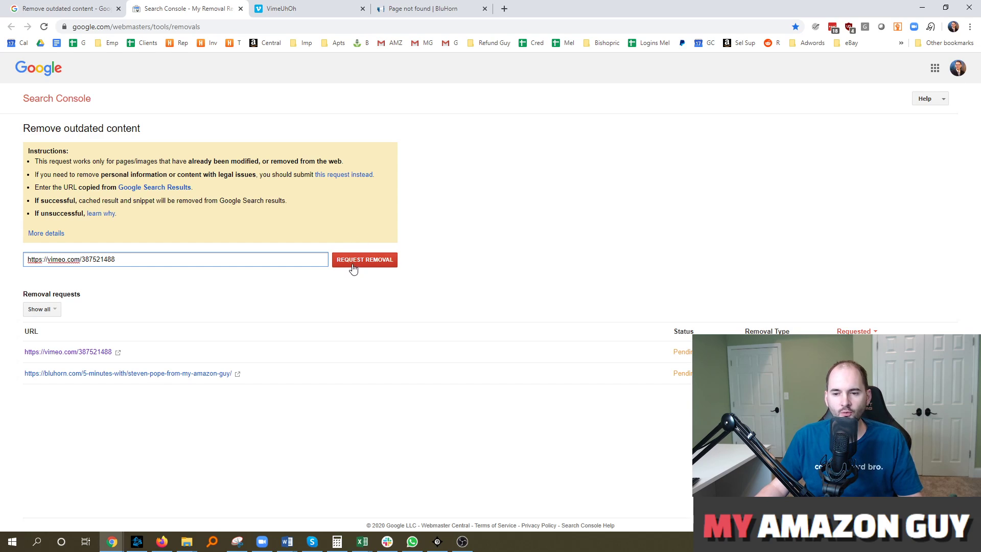
pyautogui.click(306, 8)
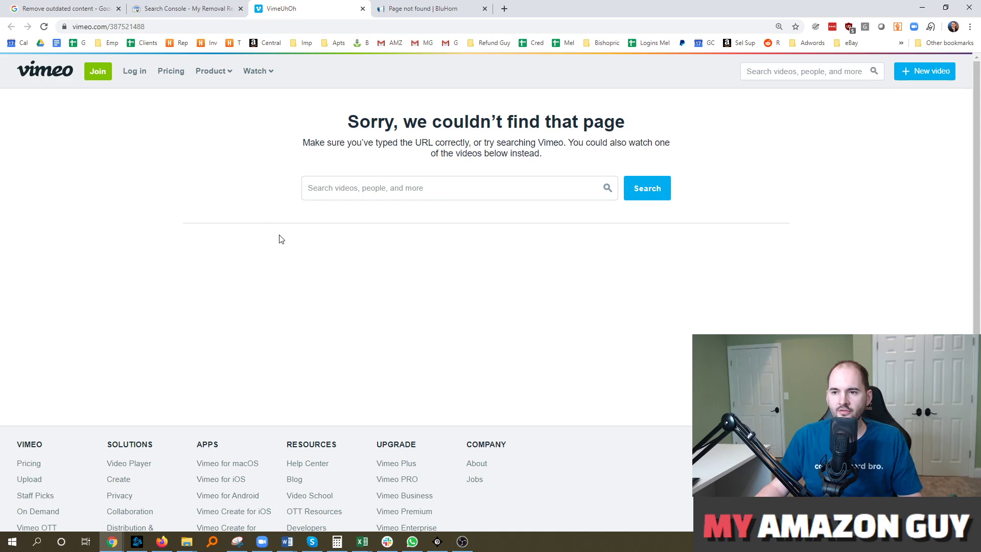
pyautogui.moveTo(477, 177)
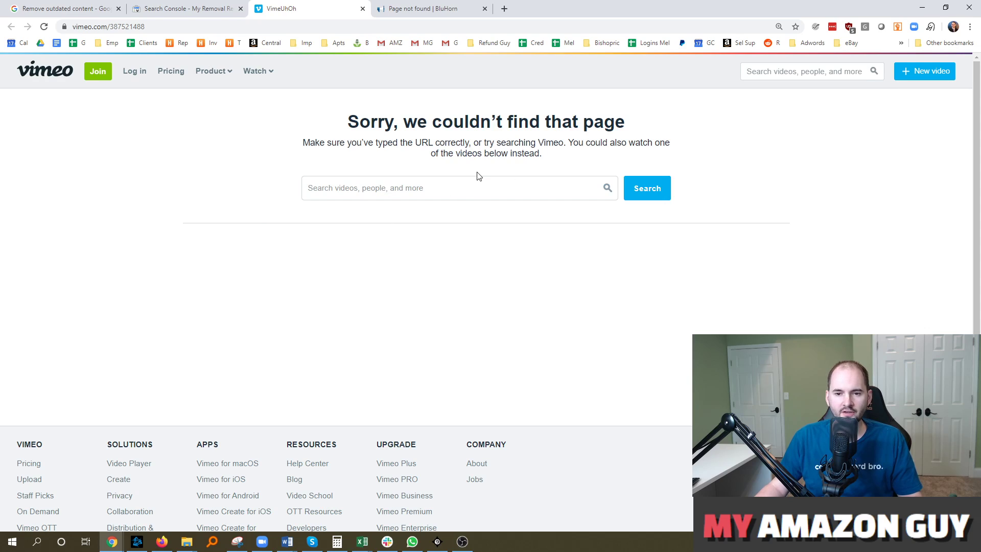
# Step: Revisit the BluHorn 404 article and the removal help article, then return to the Search Console removal tool
pyautogui.click(430, 8)
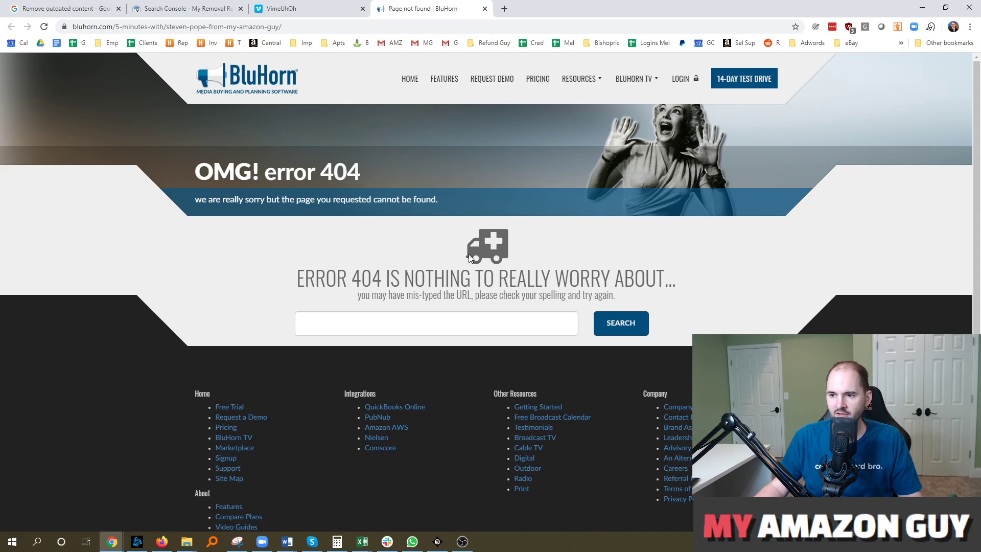
pyautogui.click(62, 8)
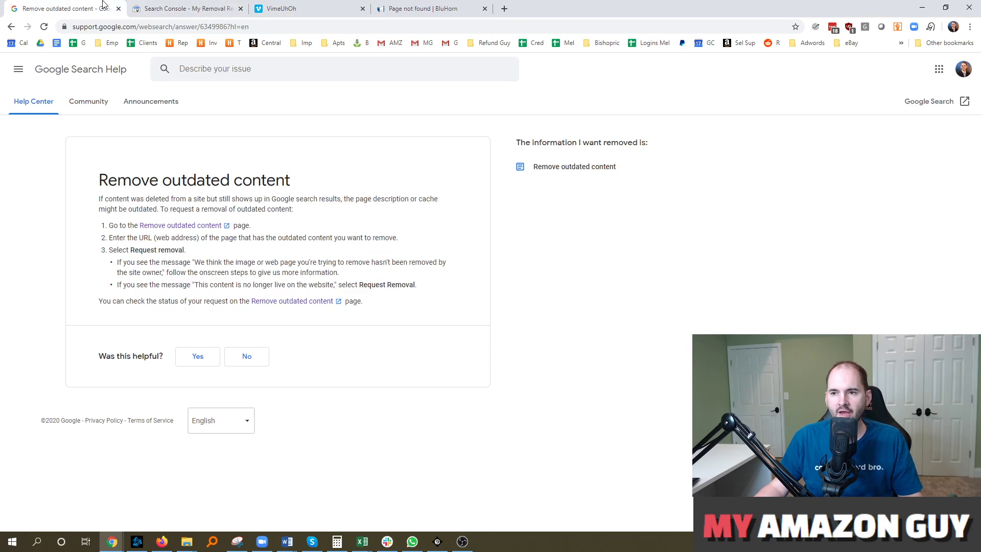
pyautogui.click(182, 8)
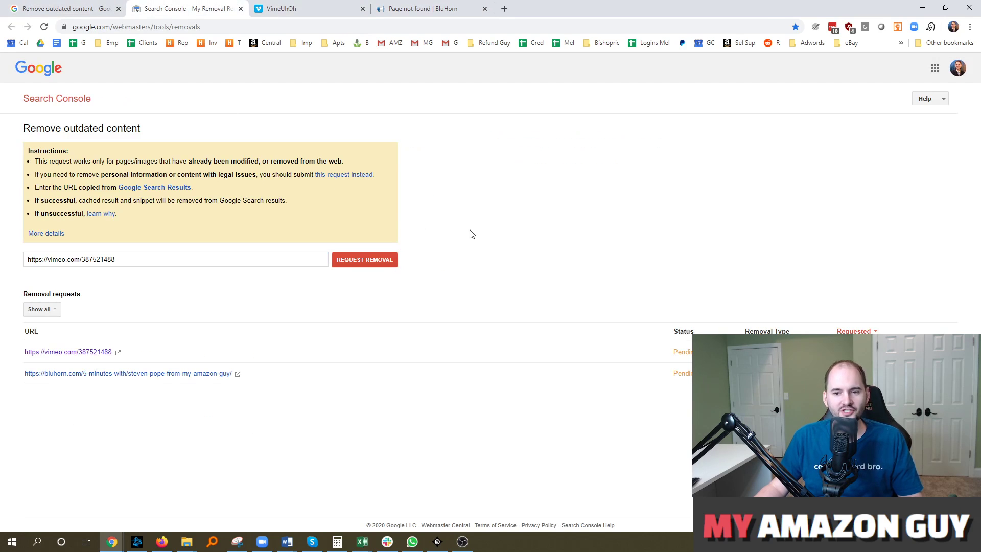
pyautogui.moveTo(489, 253)
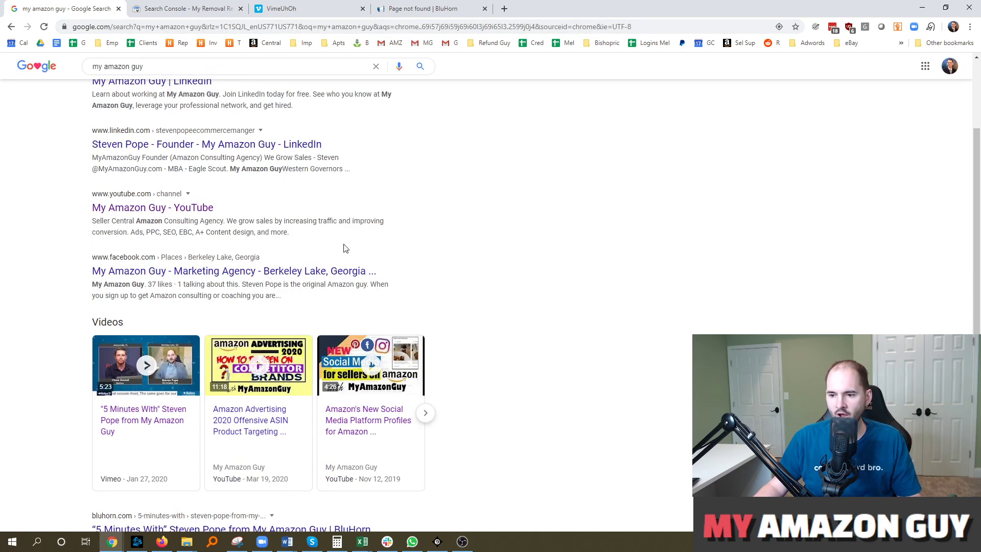
# Step: Scroll through the Google results for 'my amazon guy', noting the Vimeo and BluHorn listings
pyautogui.scroll(-3)
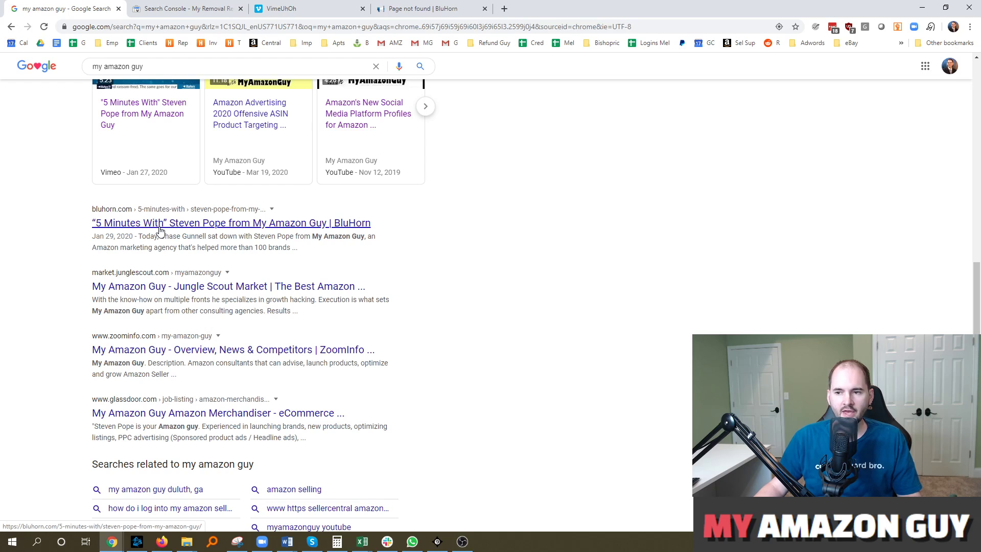
pyautogui.scroll(3)
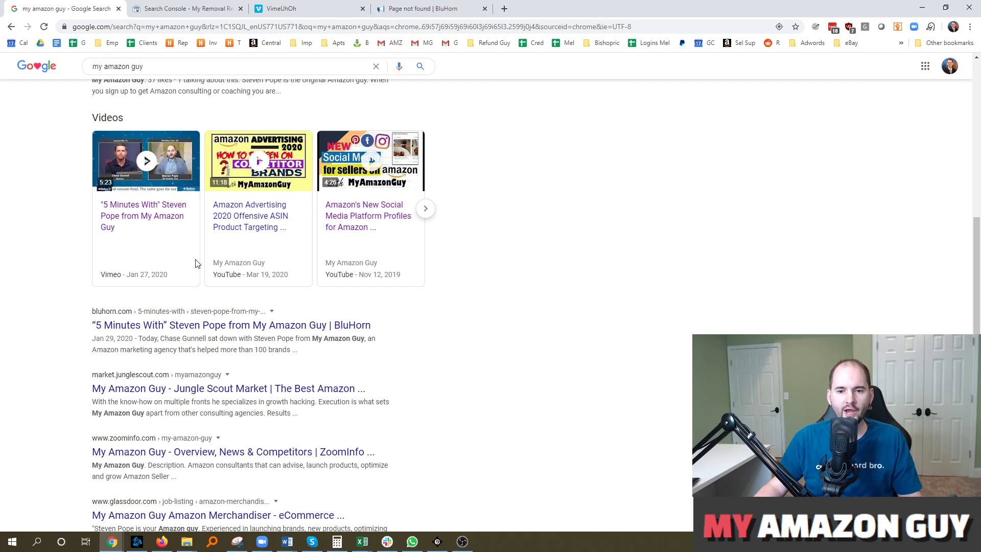
pyautogui.scroll(-3)
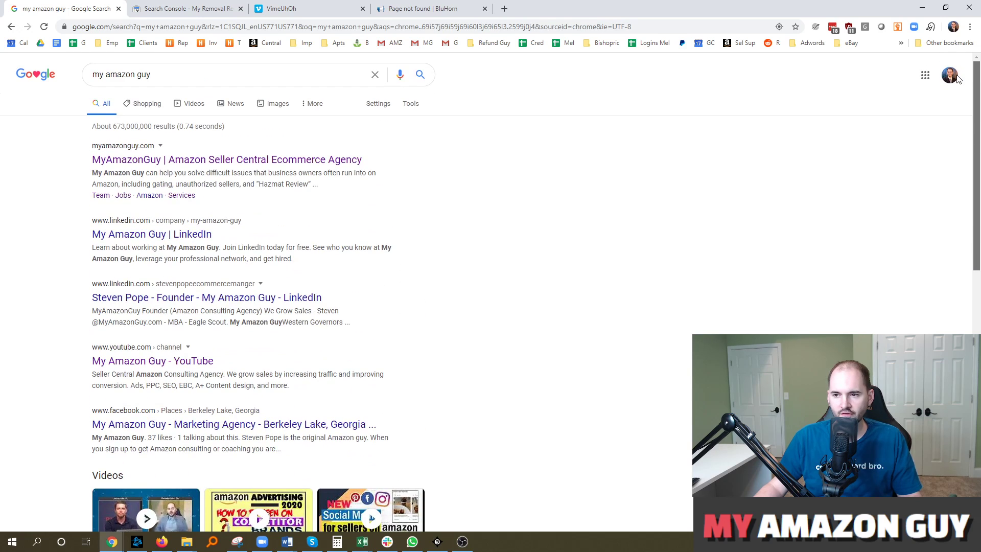
pyautogui.moveTo(813, 100)
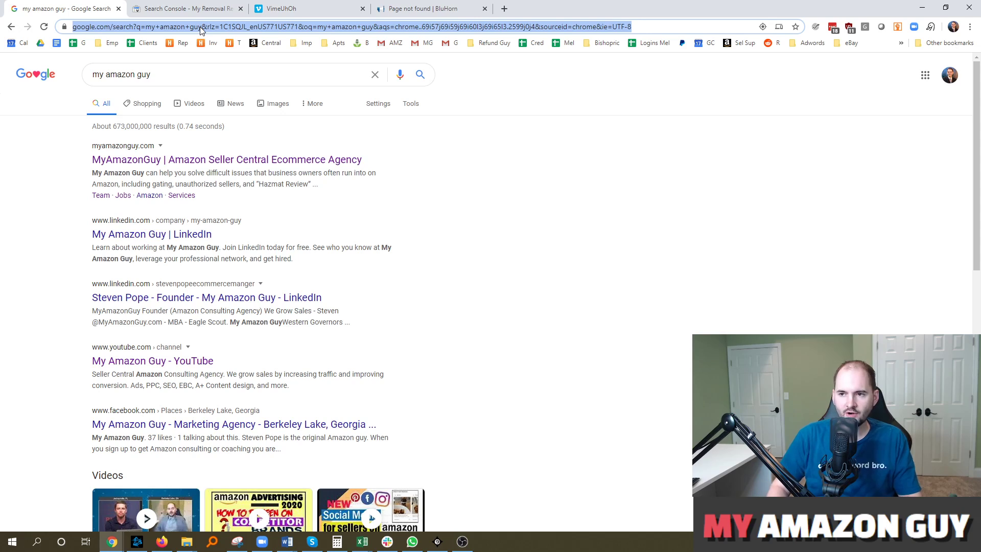
# Step: Navigate to the amazon.com wine-glass product page, glance at the search results, and return to the removal tool
pyautogui.click(181, 8)
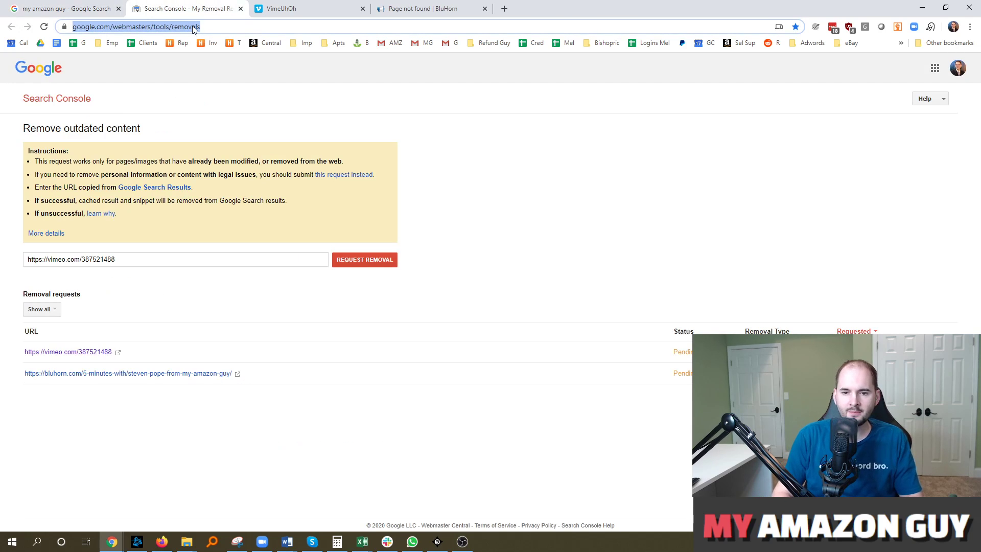
pyautogui.write('amazon.com/Glasses-Funny-Glass-Momstir-Women/dp/B07ZTNDY6N?ref_=ast_sto_dp')
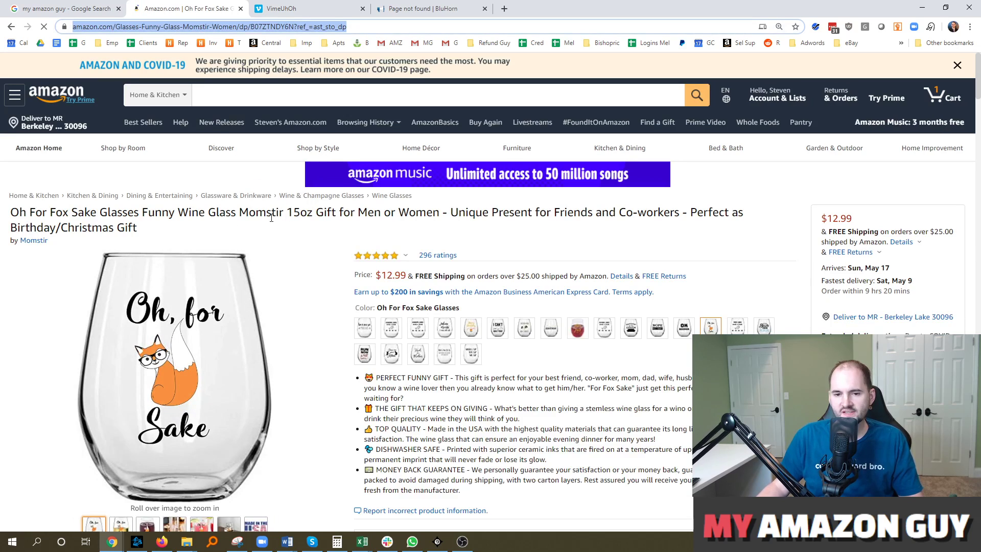
pyautogui.click(59, 8)
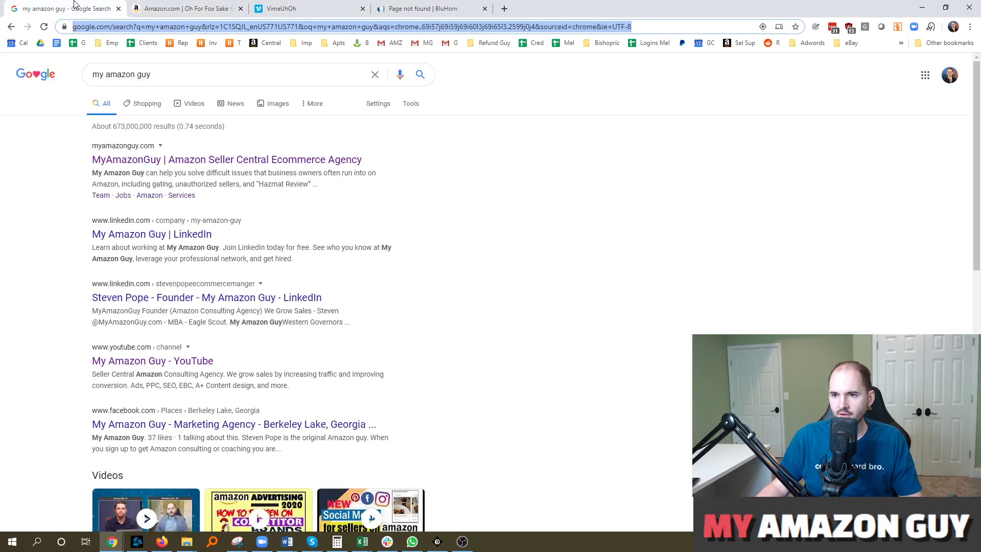
pyautogui.click(182, 8)
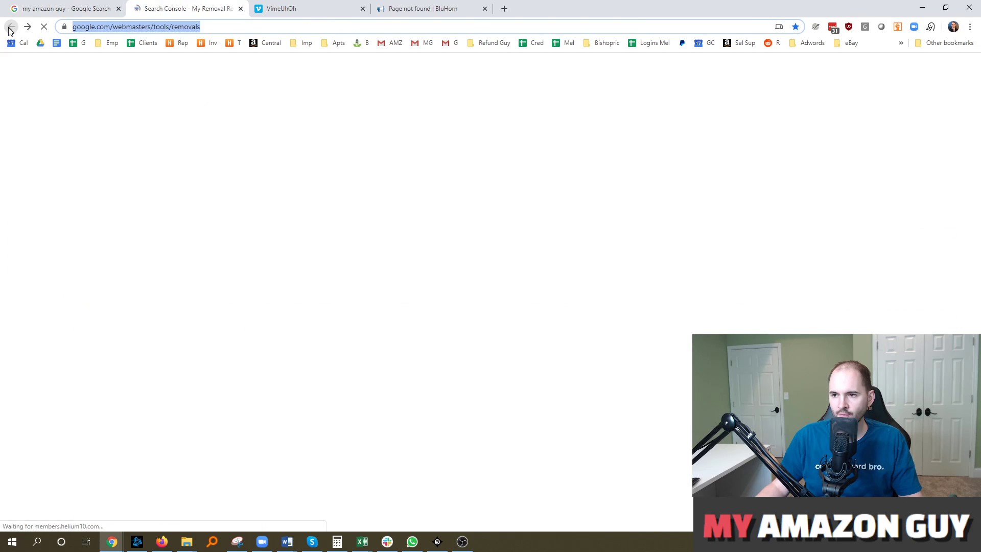
# Step: Submit the Amazon wine-glass product URL for removal in Search Console
pyautogui.click(10, 27)
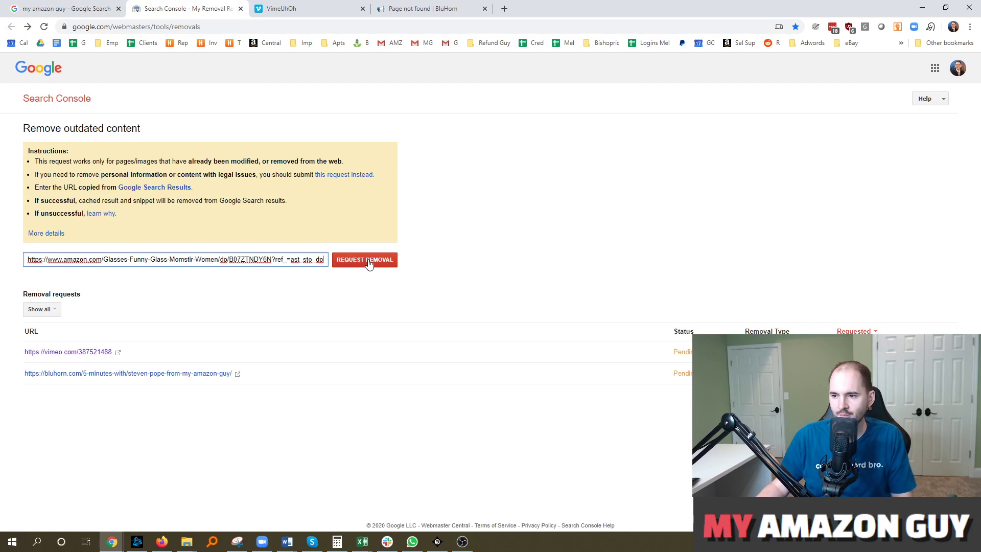
pyautogui.click(364, 258)
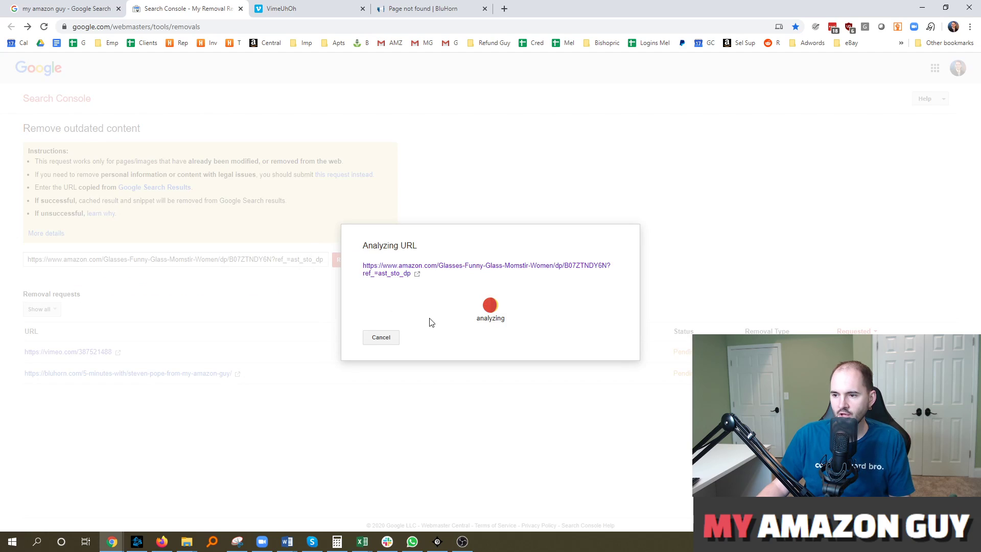
pyautogui.moveTo(477, 303)
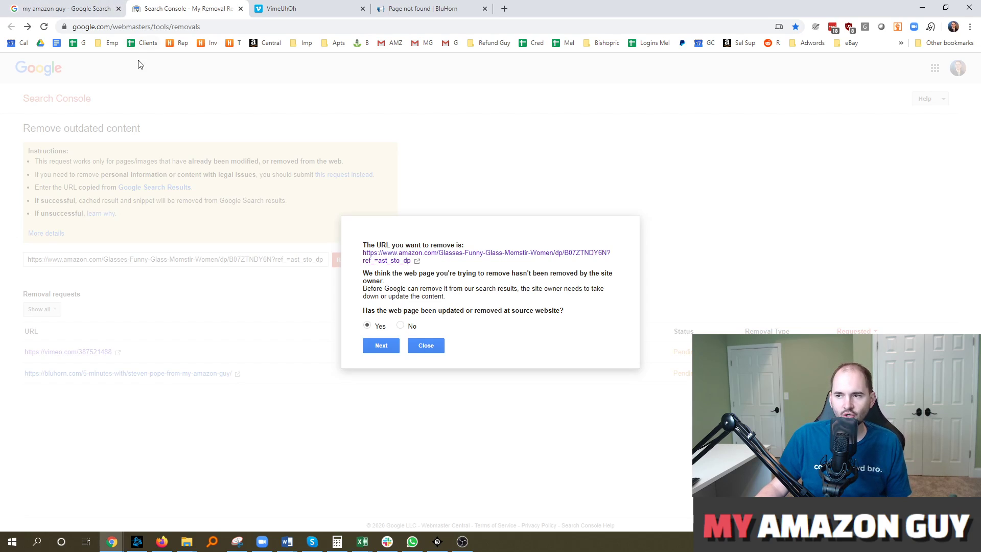
pyautogui.moveTo(176, 74)
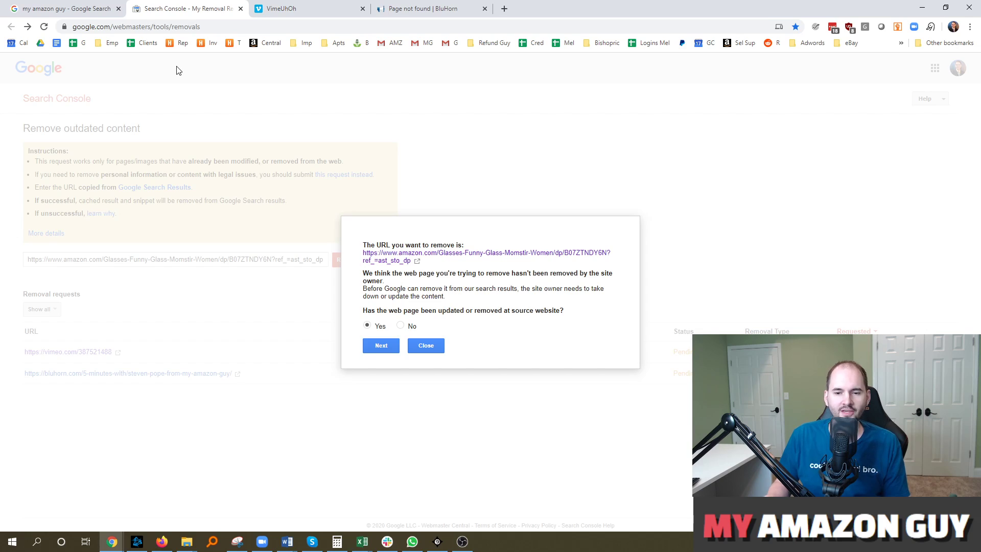
pyautogui.moveTo(176, 67)
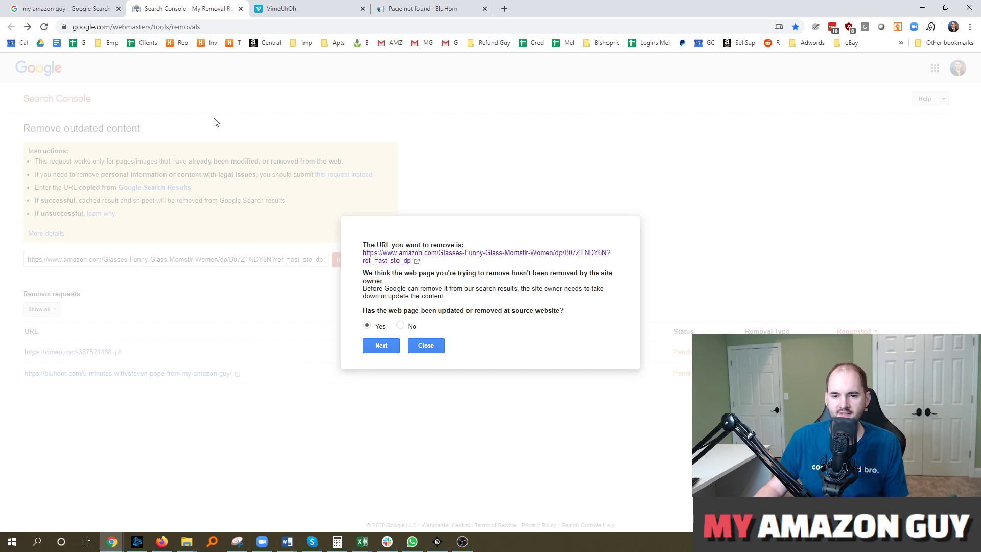
# Step: After the still-live verdict for the Amazon page, show the missing Vimeo page again
pyautogui.click(306, 8)
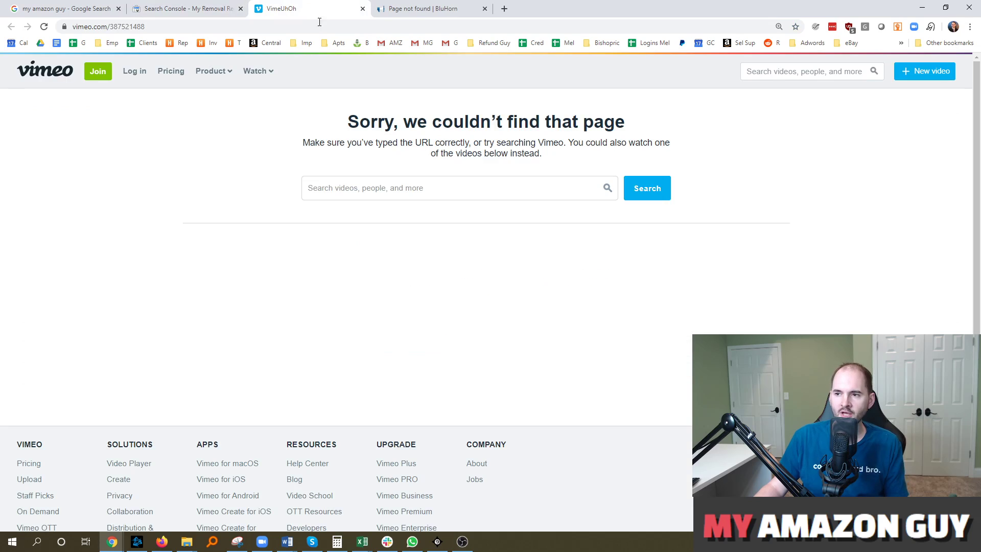